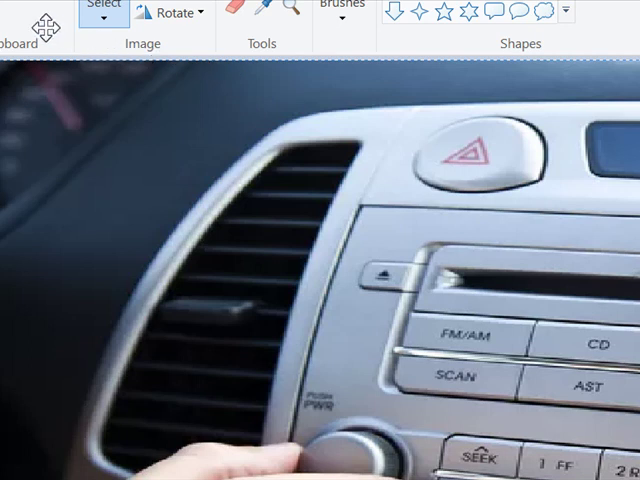
{"action": "mouse_move", "coordinate": [410, 155]}
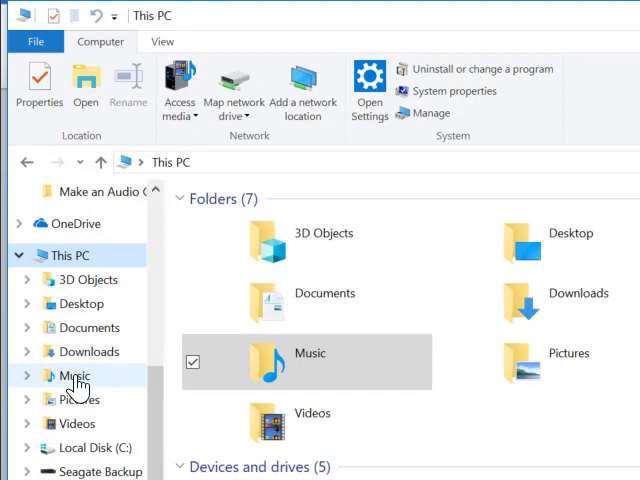
Step: Create a new folder named '8-25-18 CD' inside Music > Music for SOA and open it
{"action": "double_click", "coordinate": [70, 375]}
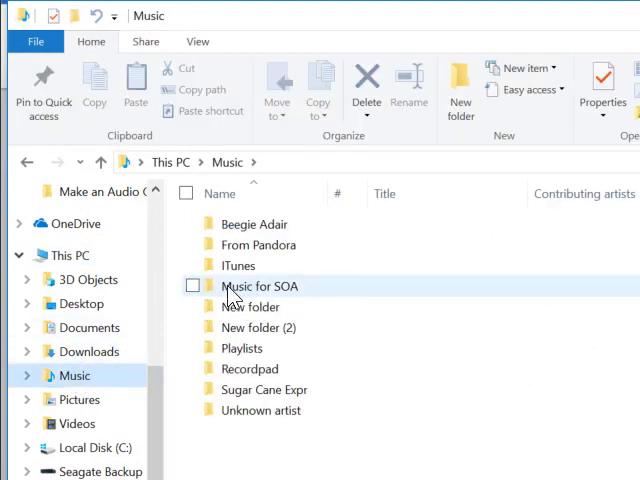
{"action": "mouse_move", "coordinate": [260, 286]}
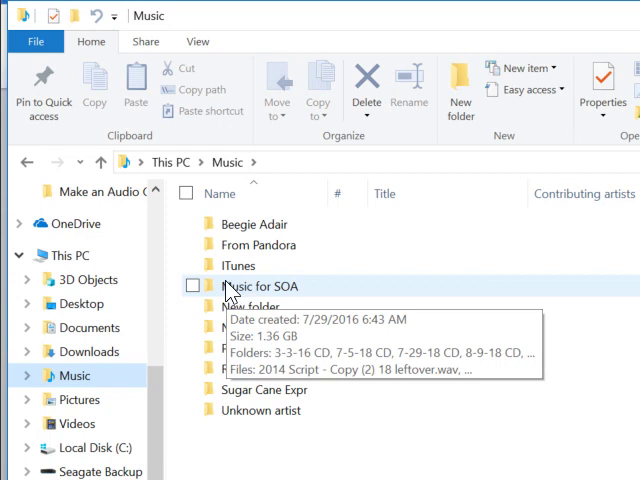
{"action": "mouse_move", "coordinate": [234, 295]}
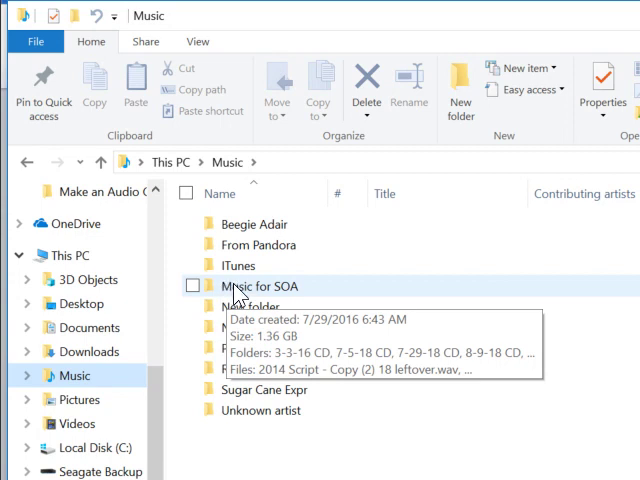
{"action": "double_click", "coordinate": [261, 287]}
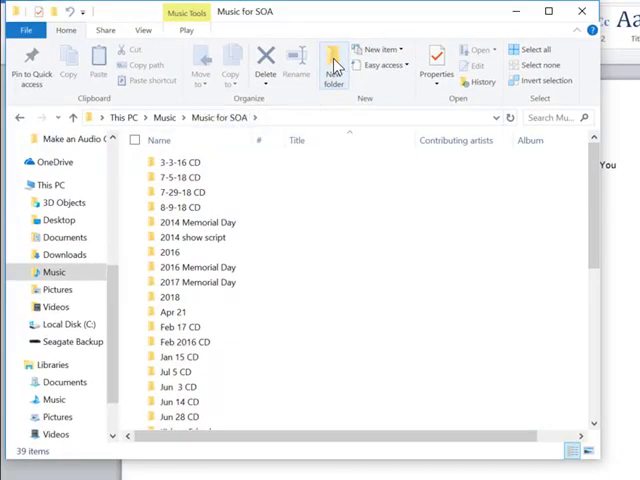
{"action": "left_click", "coordinate": [333, 67]}
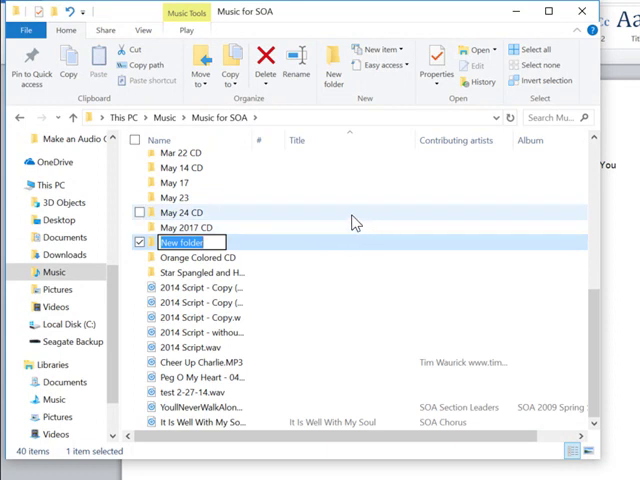
{"action": "mouse_move", "coordinate": [323, 214]}
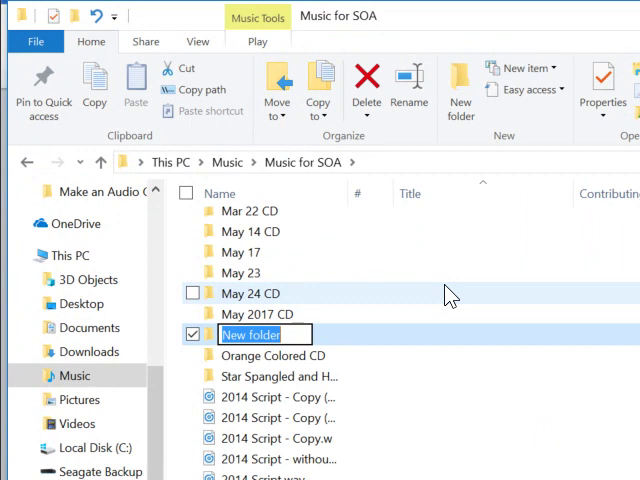
{"action": "type", "text": "8-"}
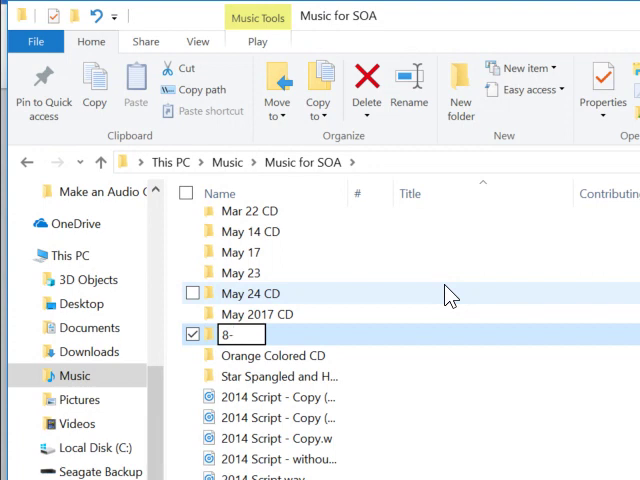
{"action": "type", "text": "25-"}
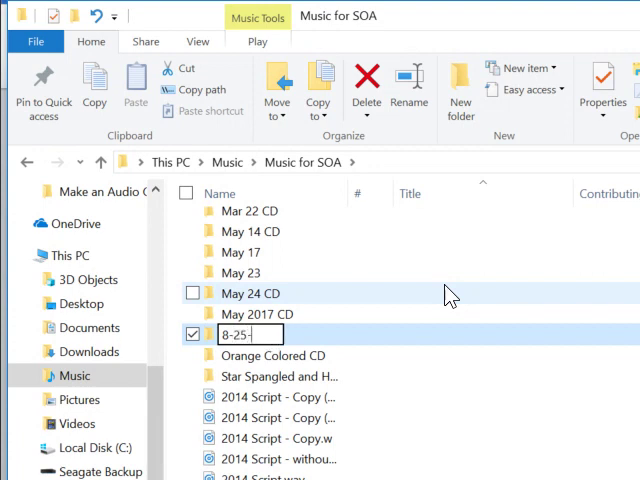
{"action": "type", "text": "18 CD"}
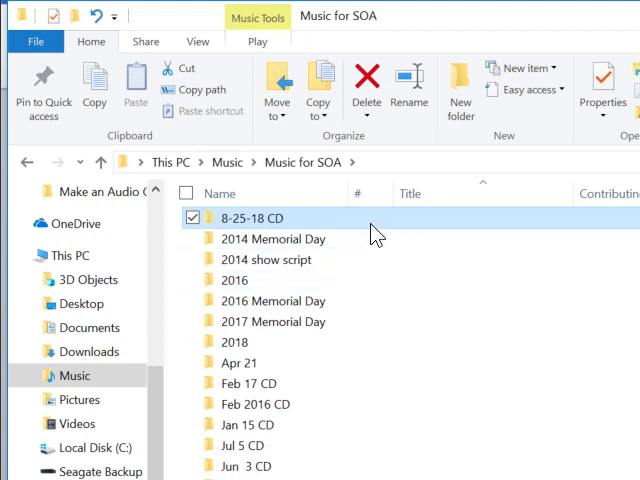
{"action": "mouse_move", "coordinate": [371, 232]}
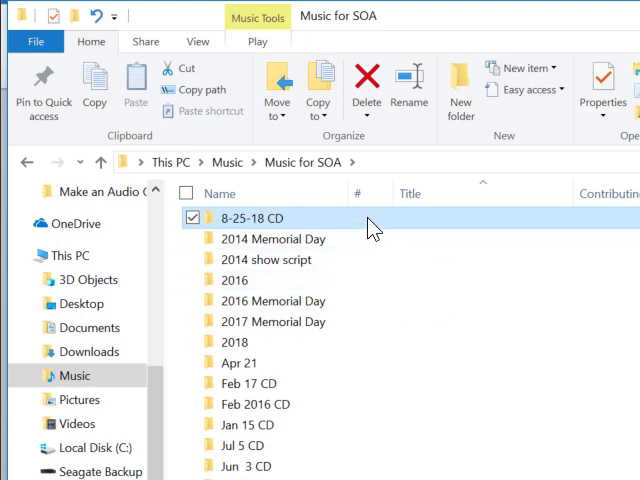
{"action": "double_click", "coordinate": [238, 217]}
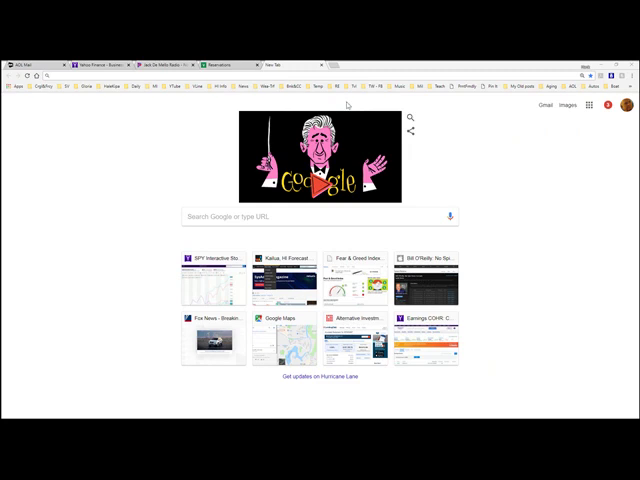
{"action": "mouse_move", "coordinate": [405, 102]}
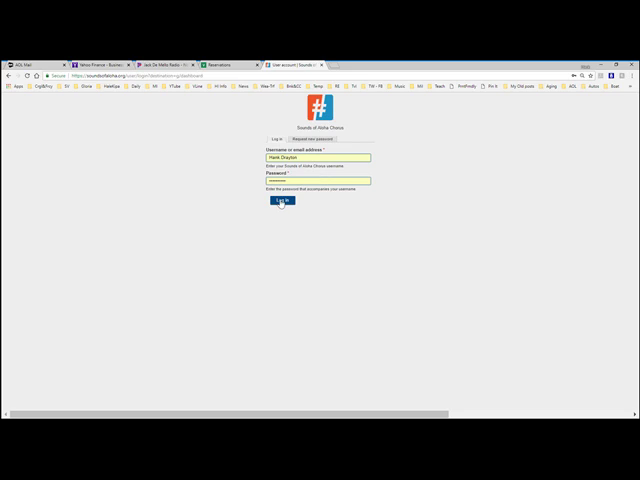
Step: Log in to the Sounds of Aloha Chorus site and go to My Music
{"action": "left_click", "coordinate": [283, 201]}
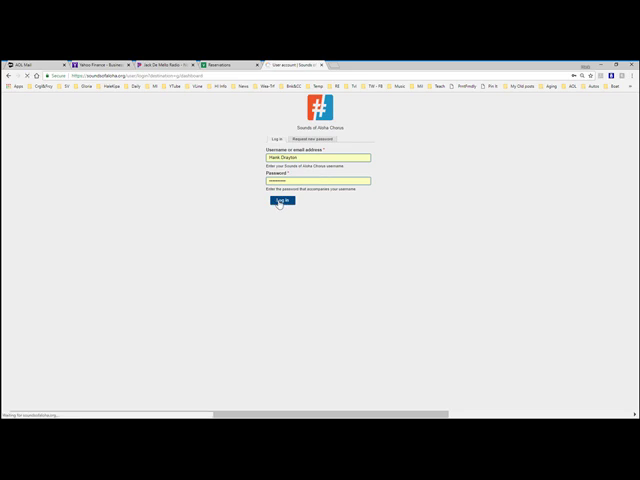
{"action": "left_click", "coordinate": [280, 203]}
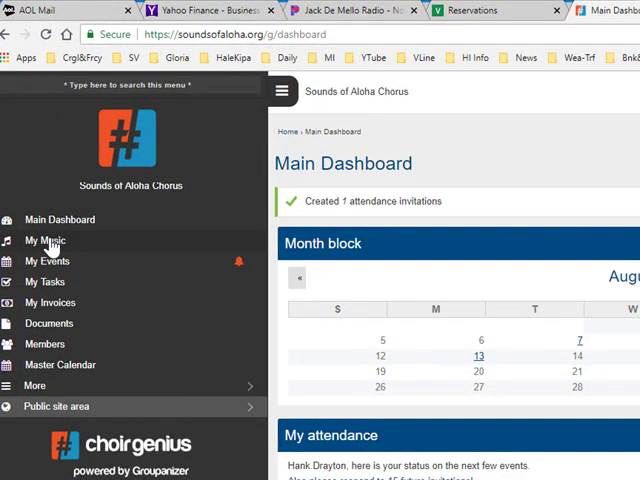
{"action": "left_click", "coordinate": [44, 240]}
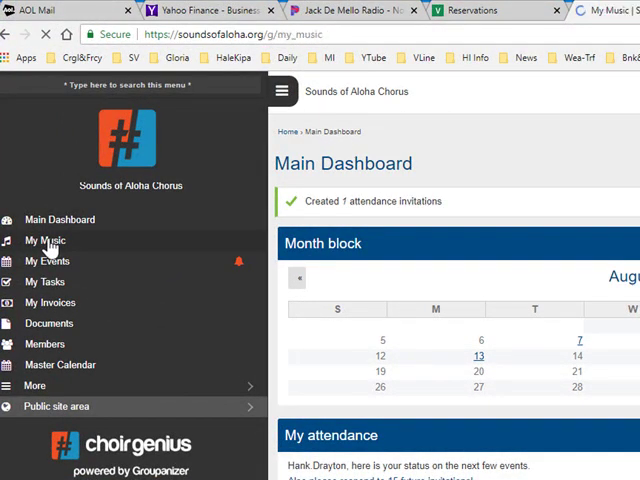
{"action": "left_click", "coordinate": [45, 240]}
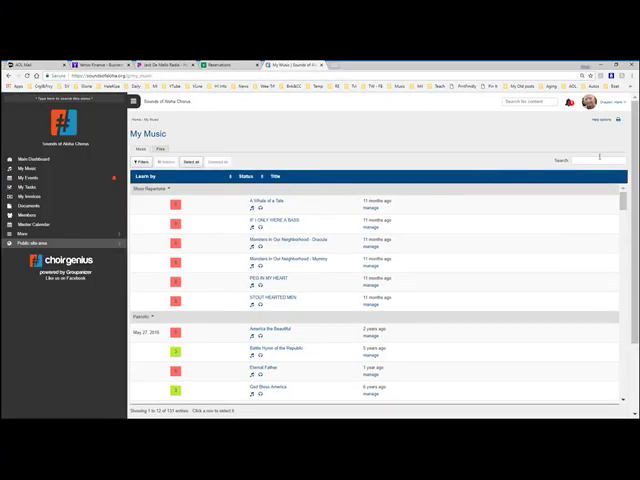
Step: Search My Music for 'blue' and open the Blue Skies learning tracks page
{"action": "key", "text": "alt+tab"}
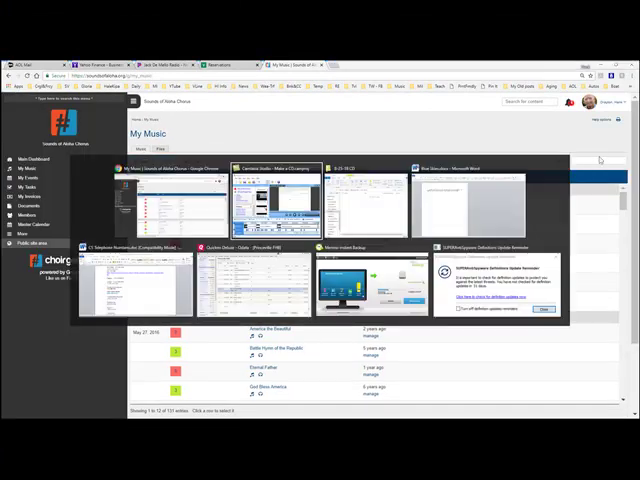
{"action": "left_click", "coordinate": [465, 190]}
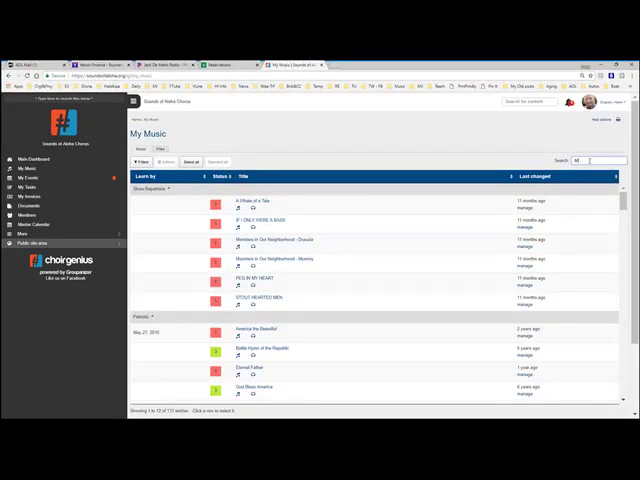
{"action": "type", "text": "blue"}
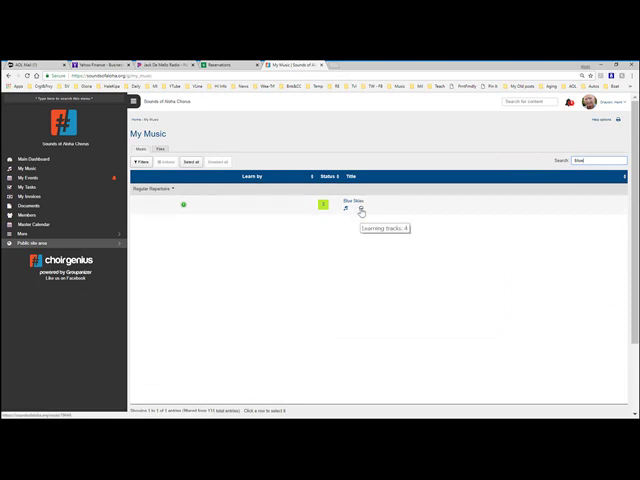
{"action": "left_click", "coordinate": [356, 200]}
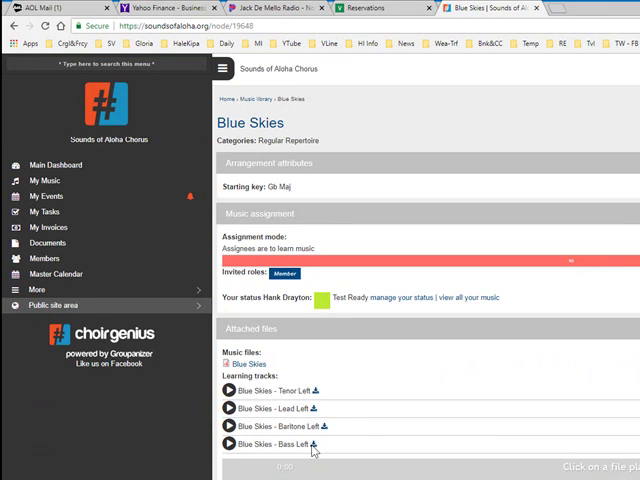
Step: Download the Blue Skies Bass Left track as 'Blue Skies - Bass Left.mp3' into Music for SOA
{"action": "left_click", "coordinate": [313, 445]}
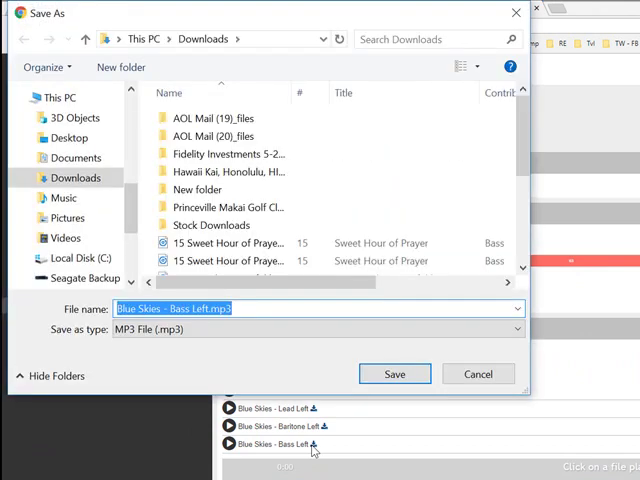
{"action": "mouse_move", "coordinate": [140, 205]}
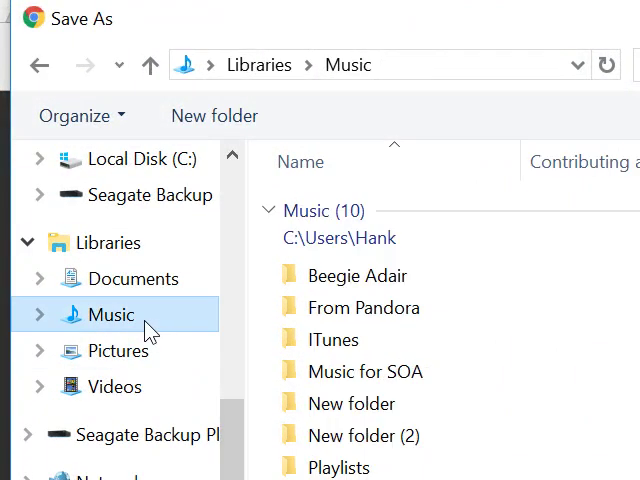
{"action": "left_click", "coordinate": [366, 371]}
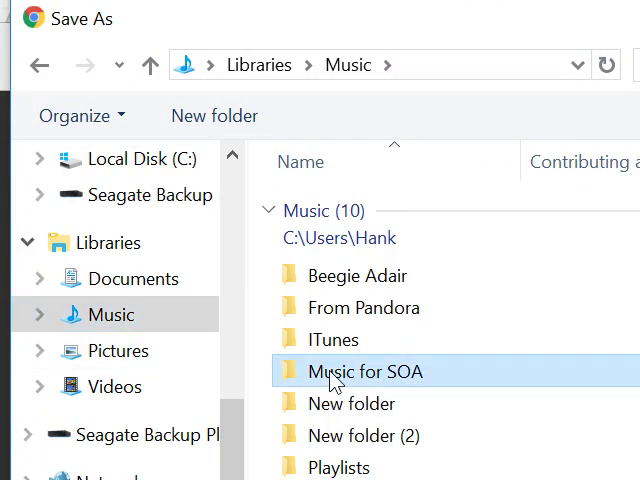
{"action": "double_click", "coordinate": [366, 371]}
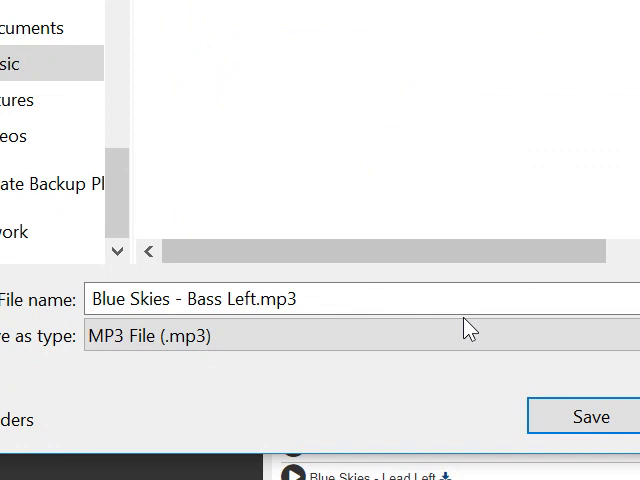
{"action": "mouse_move", "coordinate": [585, 425]}
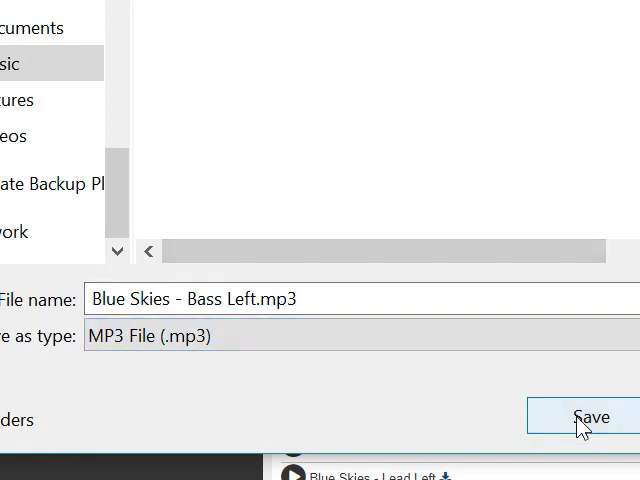
{"action": "left_click", "coordinate": [591, 417]}
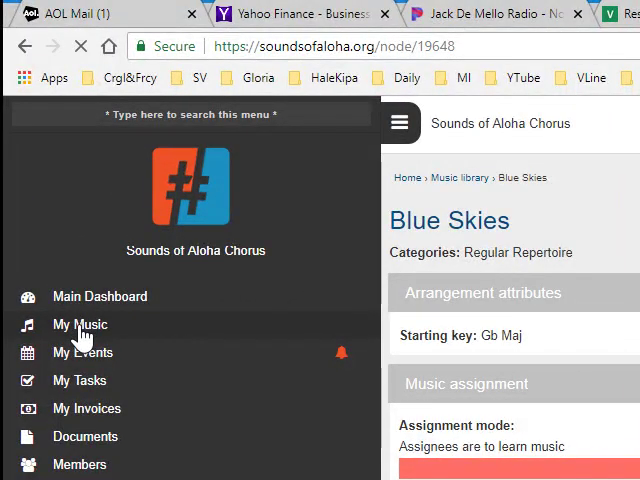
Step: Search My Music for 'wor' and save the I've Got the World on a String bass track
{"action": "left_click", "coordinate": [79, 324]}
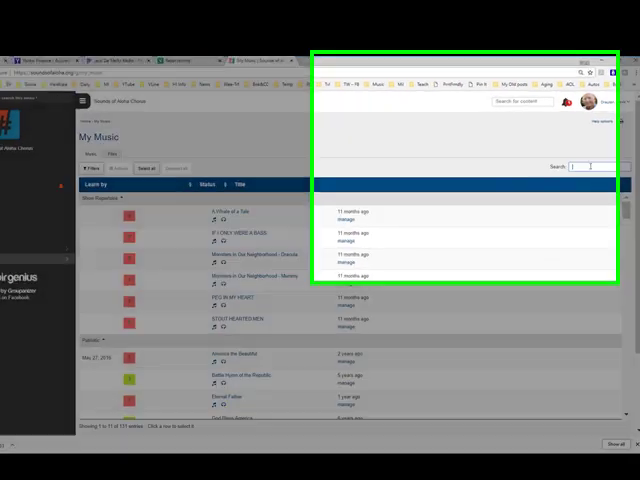
{"action": "type", "text": "wor"}
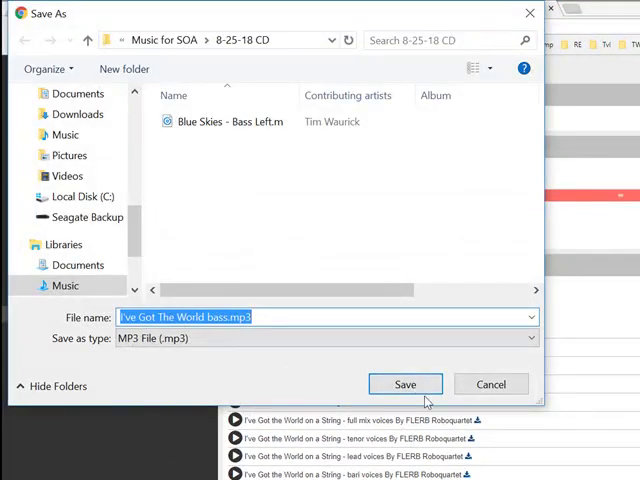
{"action": "left_click", "coordinate": [405, 384]}
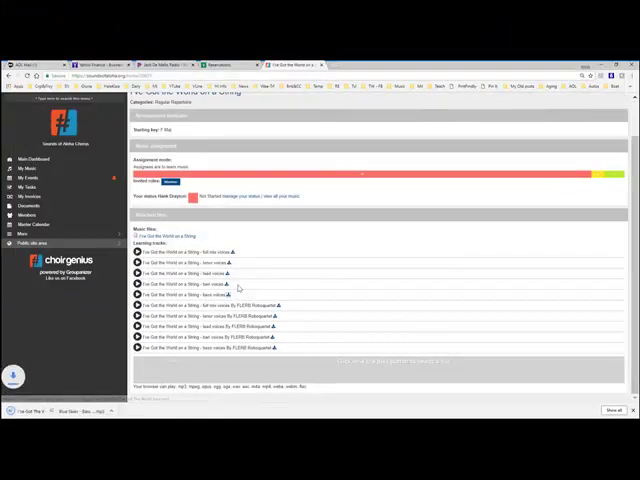
{"action": "key", "text": "alt+tab"}
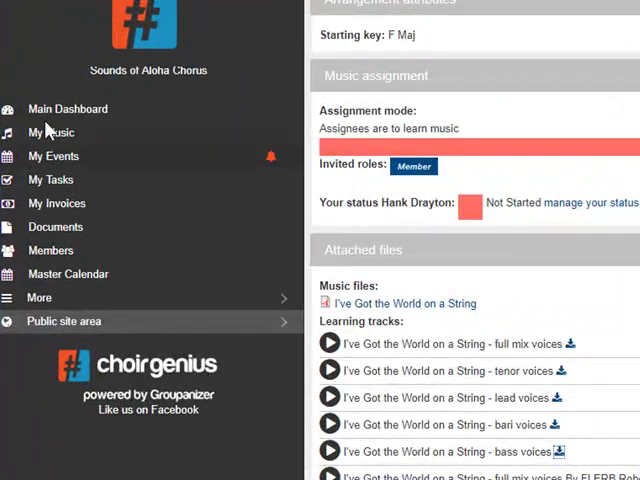
{"action": "mouse_move", "coordinate": [57, 140]}
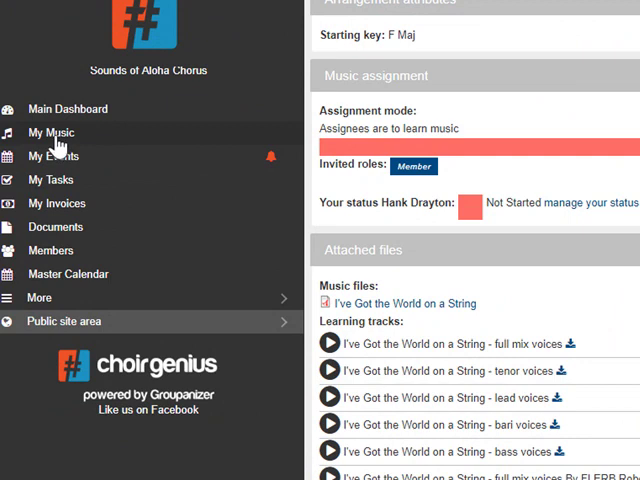
Step: Search My Music and open the Just In Time song page with its Robo and part tracks
{"action": "left_click", "coordinate": [51, 132]}
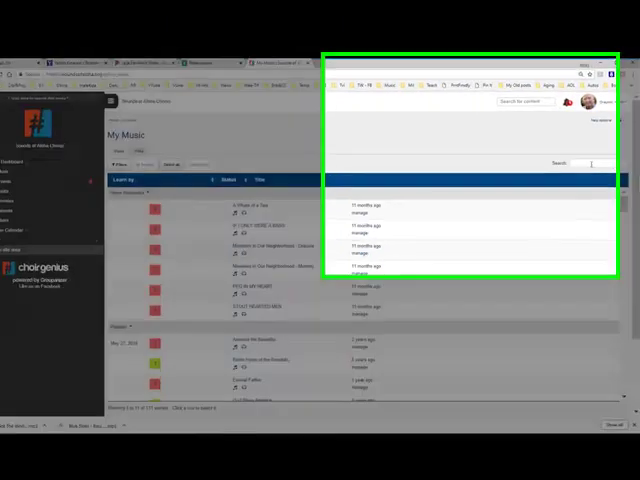
{"action": "type", "text": "jul"}
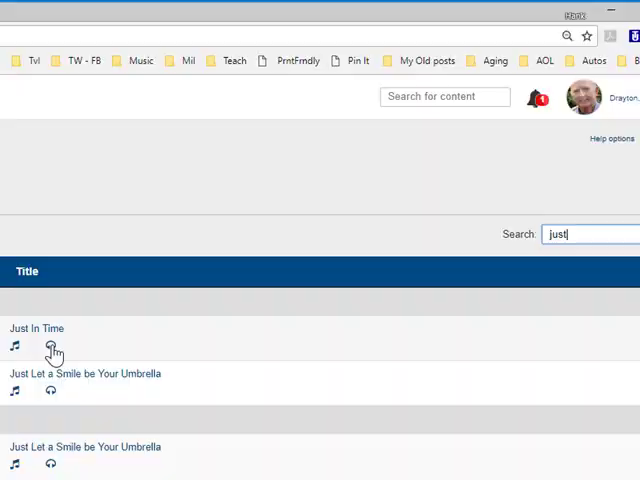
{"action": "left_click", "coordinate": [37, 328]}
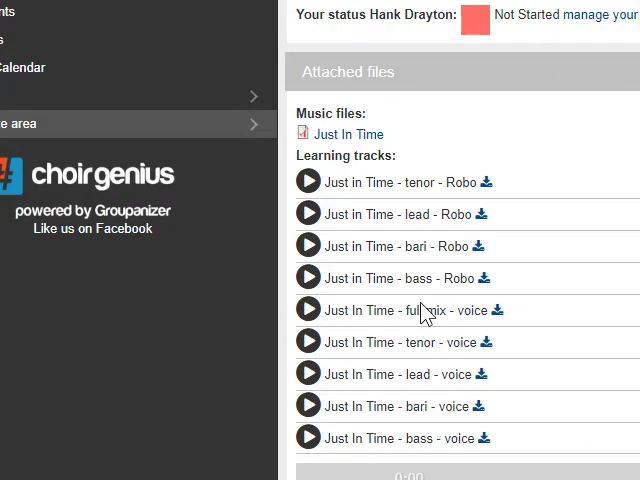
{"action": "mouse_move", "coordinate": [420, 415]}
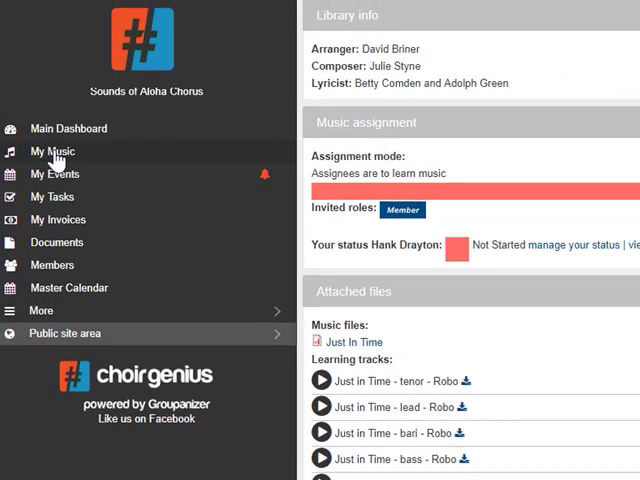
Step: Search My Music for 'i don' and save the I Don't Know Enough About You bass track
{"action": "left_click", "coordinate": [51, 151]}
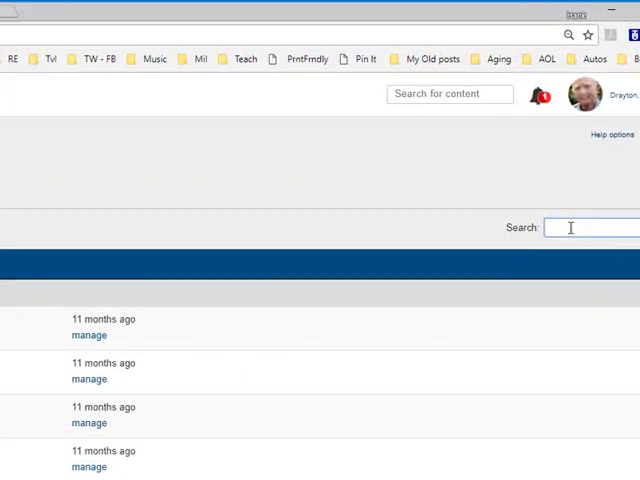
{"action": "type", "text": "i don"}
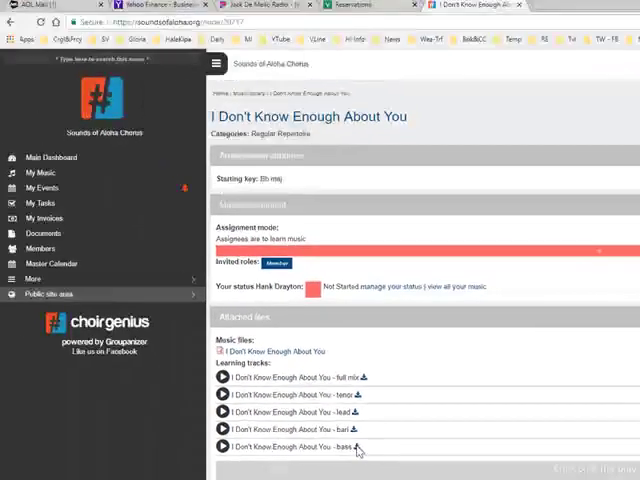
{"action": "left_click", "coordinate": [358, 446]}
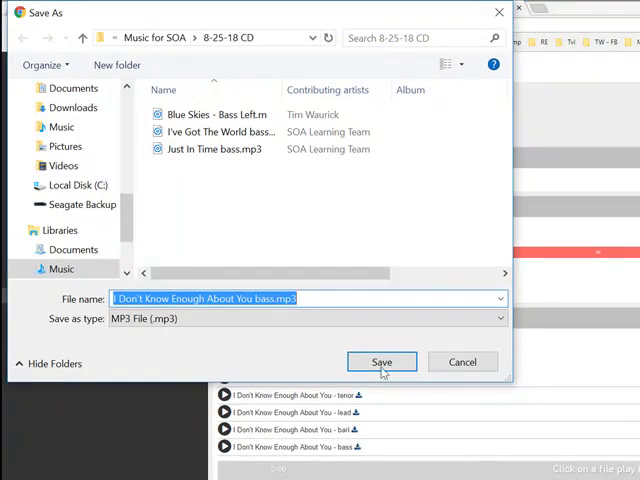
{"action": "left_click", "coordinate": [381, 361]}
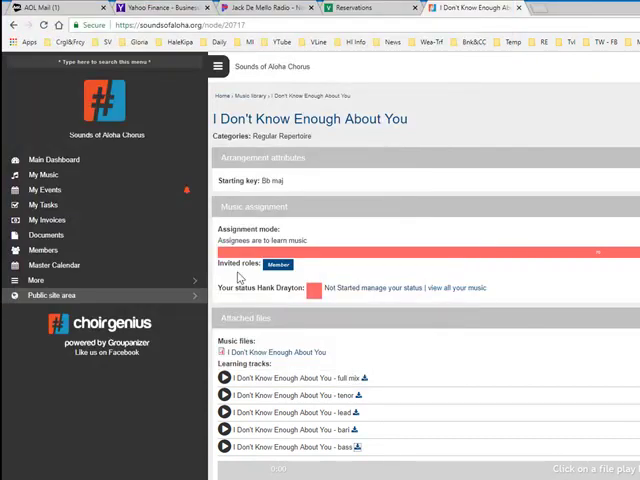
{"action": "key", "text": "alt+tab"}
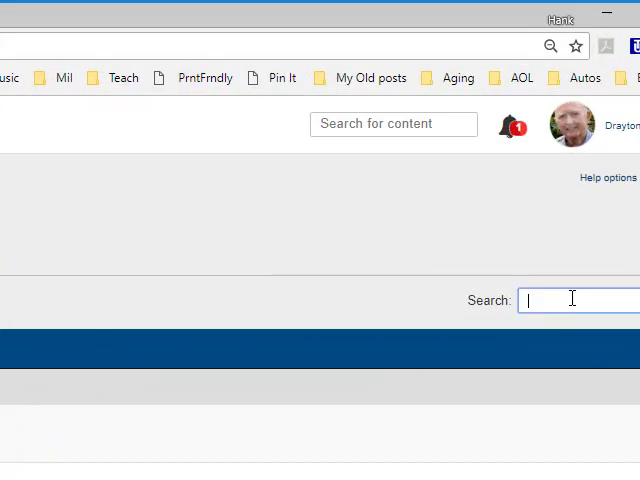
Step: Search My Music for 'aint' and save the Ain't Misbehavin' bass track
{"action": "type", "text": "aint"}
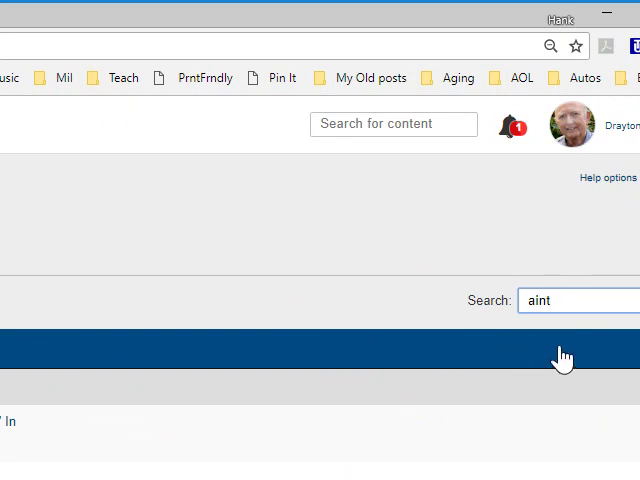
{"action": "key", "text": "Backspace"}
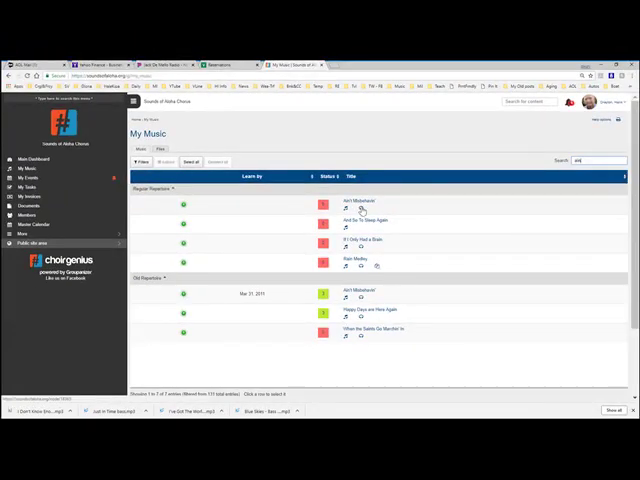
{"action": "left_click", "coordinate": [357, 200]}
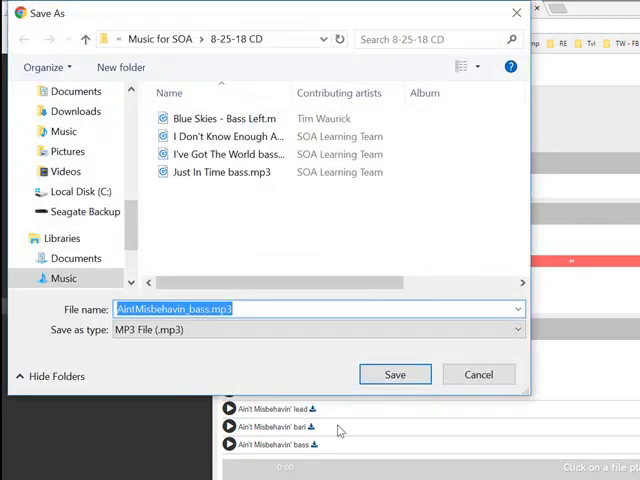
{"action": "left_click", "coordinate": [394, 374]}
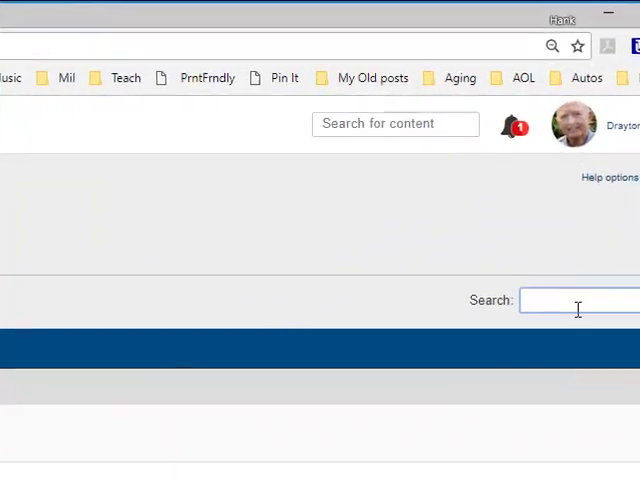
Step: Search My Music for 'yo' and save the You Raise Me Up bass track
{"action": "type", "text": "you"}
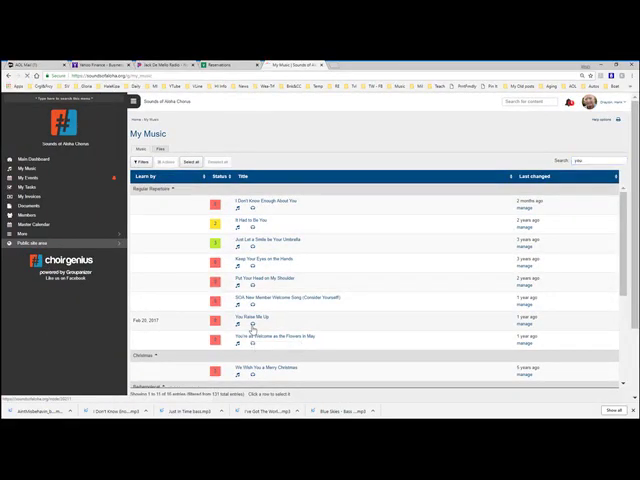
{"action": "left_click", "coordinate": [251, 320]}
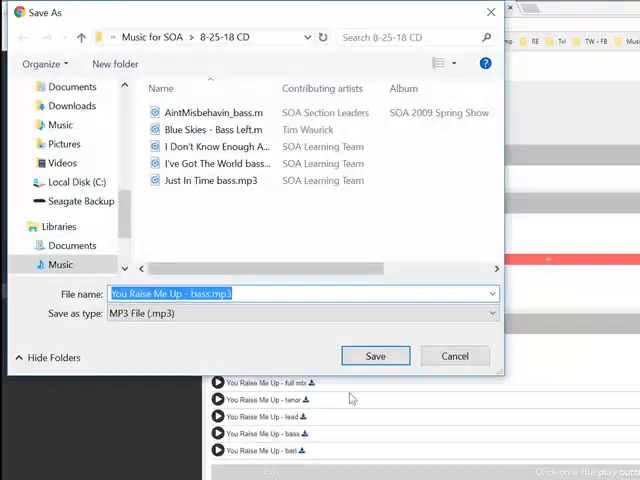
{"action": "left_click", "coordinate": [375, 356]}
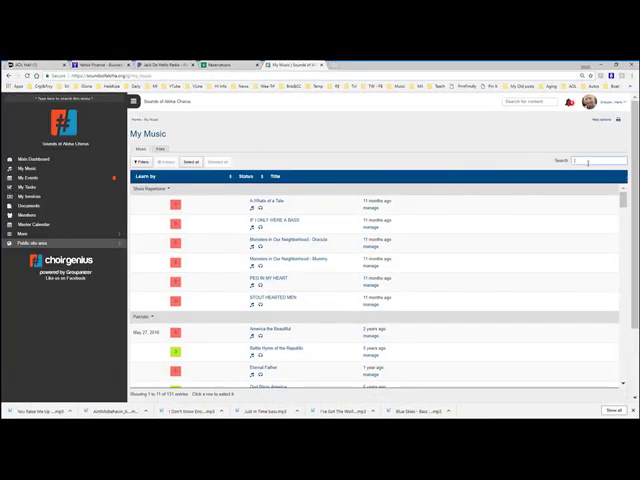
Step: Search My Music for 'sw' and save the Sweet Hour of Prayer bass track
{"action": "type", "text": "swee"}
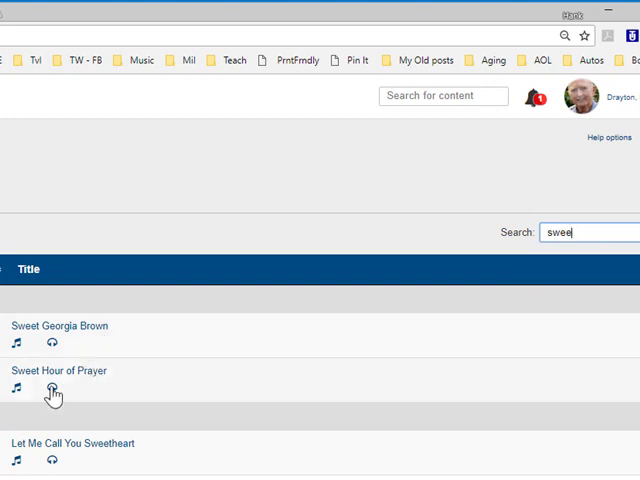
{"action": "left_click", "coordinate": [58, 370]}
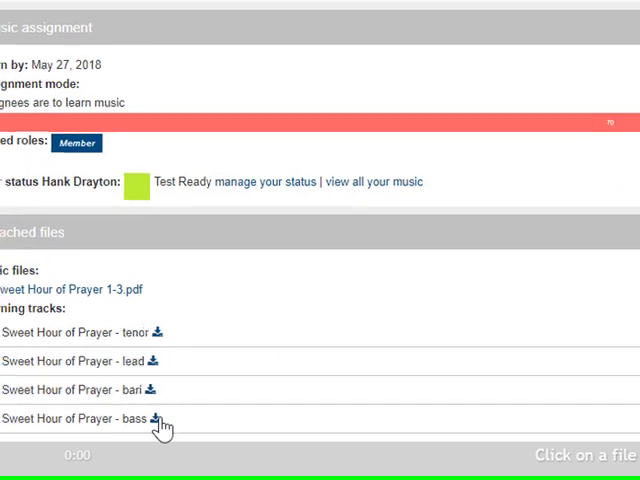
{"action": "left_click", "coordinate": [146, 418]}
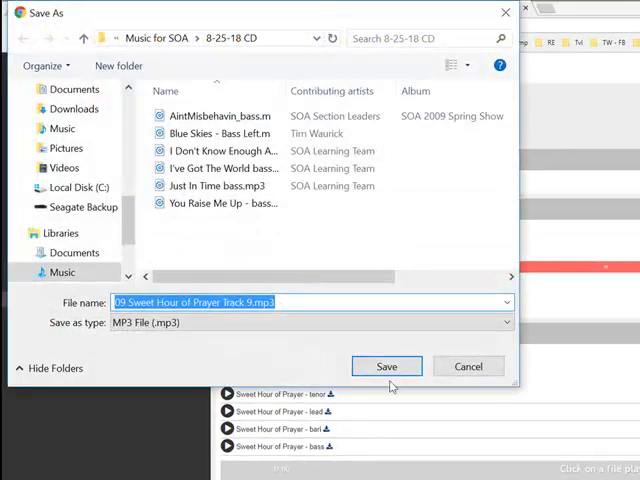
{"action": "left_click", "coordinate": [386, 366]}
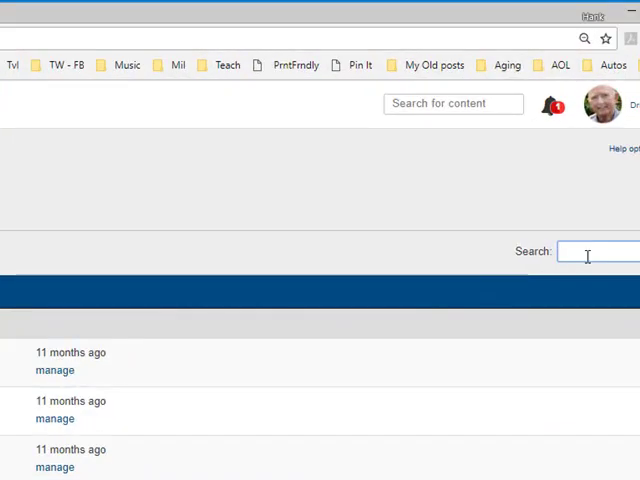
Step: Search the library for 'paper' and save Paper Moon's bass track to the 8-25-18 CD folder
{"action": "type", "text": "paper Moon bass.mp3"}
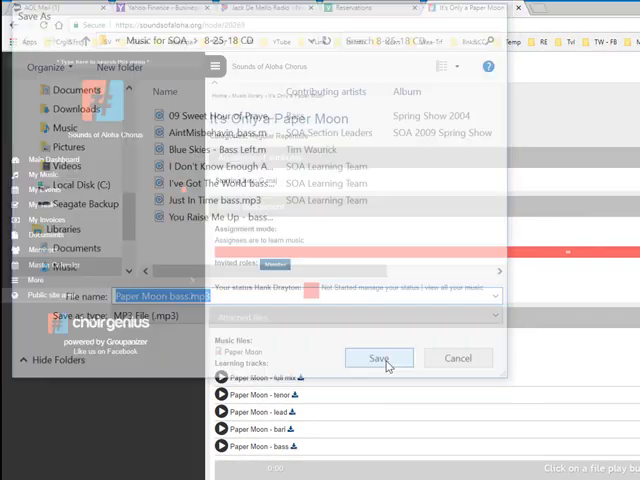
{"action": "left_click", "coordinate": [379, 358]}
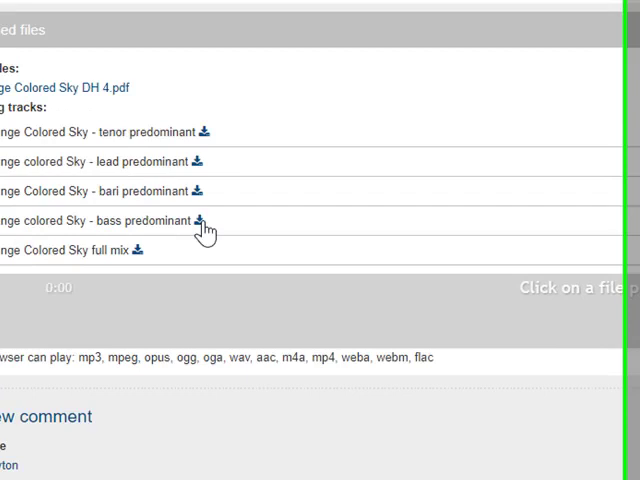
Step: Download Orange Colored Sky's bass predominant learning track
{"action": "left_click", "coordinate": [197, 221]}
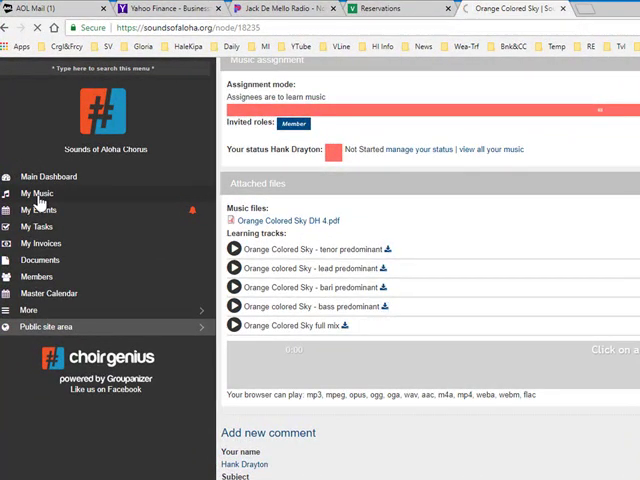
Step: From My Music, find 'as', open As Time Goes By, and save its Bass track
{"action": "left_click", "coordinate": [37, 193]}
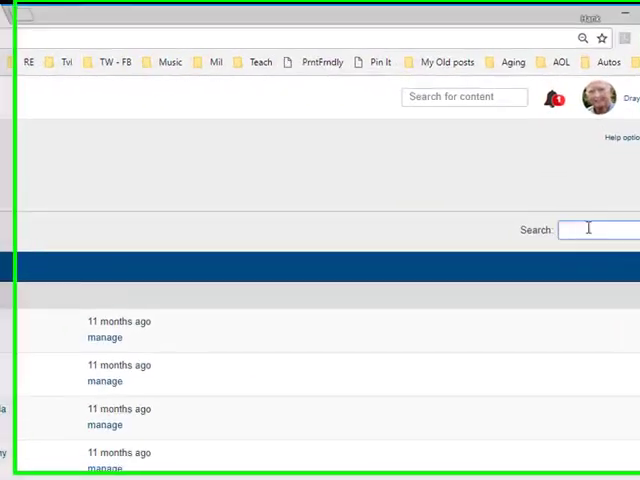
{"action": "type", "text": "as"}
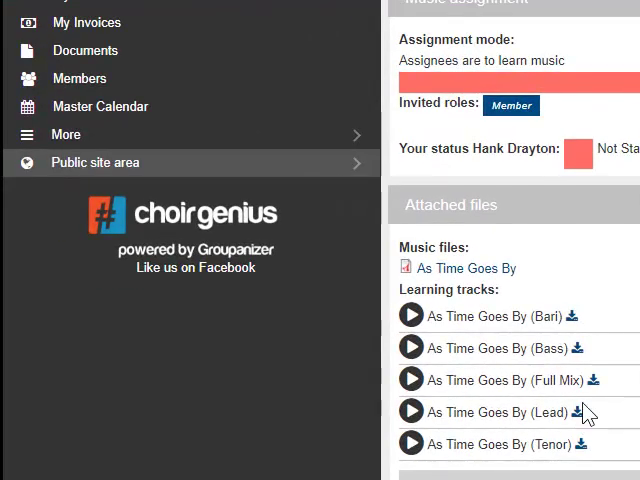
{"action": "scroll", "scroll_direction": "down", "scroll_amount": 3}
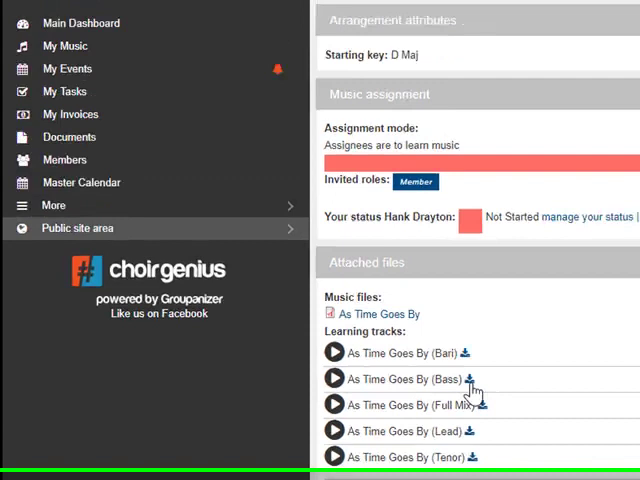
{"action": "left_click", "coordinate": [475, 379]}
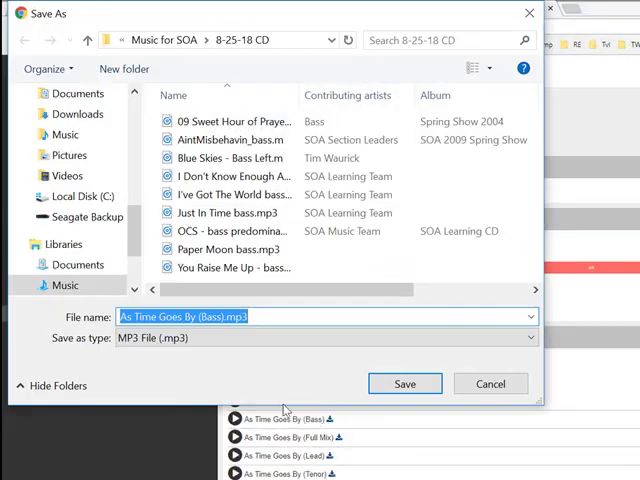
{"action": "left_click", "coordinate": [404, 383]}
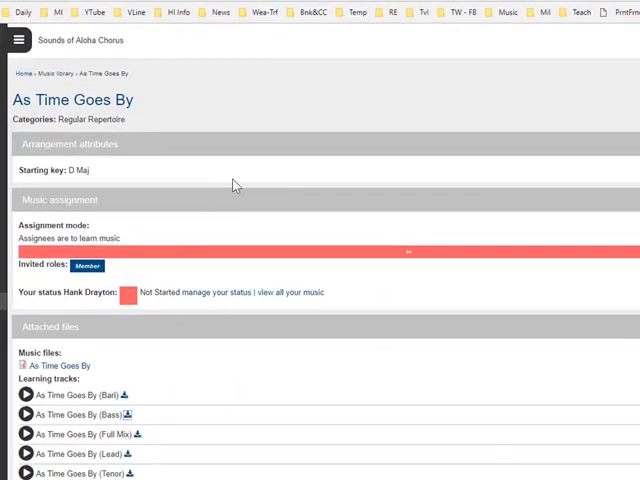
{"action": "mouse_move", "coordinate": [621, 173]}
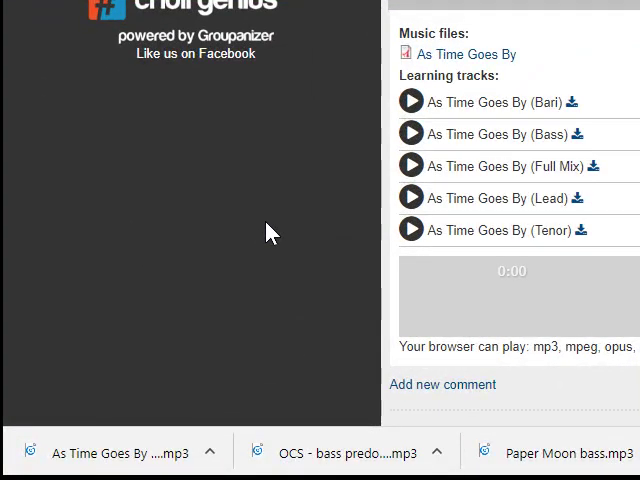
Step: Scroll the Start menu app list down toward Windows Media Player
{"action": "left_click", "coordinate": [17, 465]}
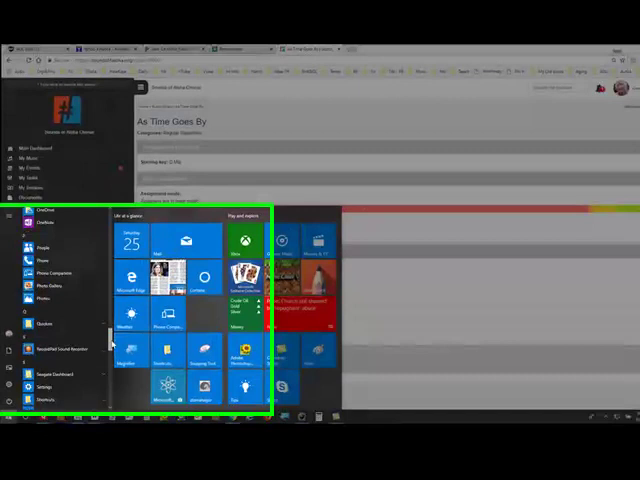
{"action": "scroll", "scroll_direction": "down", "scroll_amount": 3}
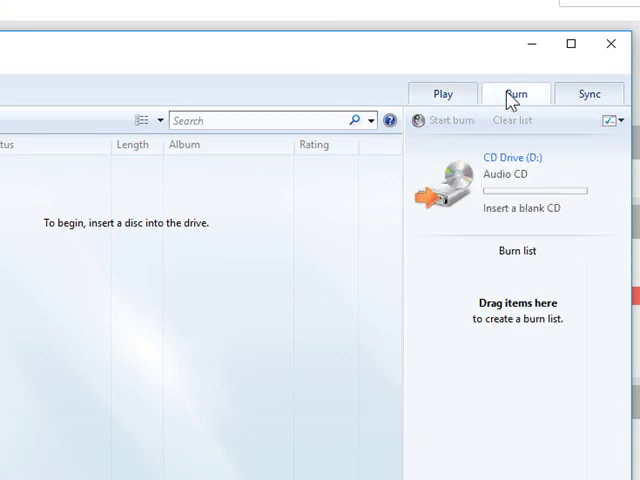
{"action": "mouse_move", "coordinate": [512, 337]}
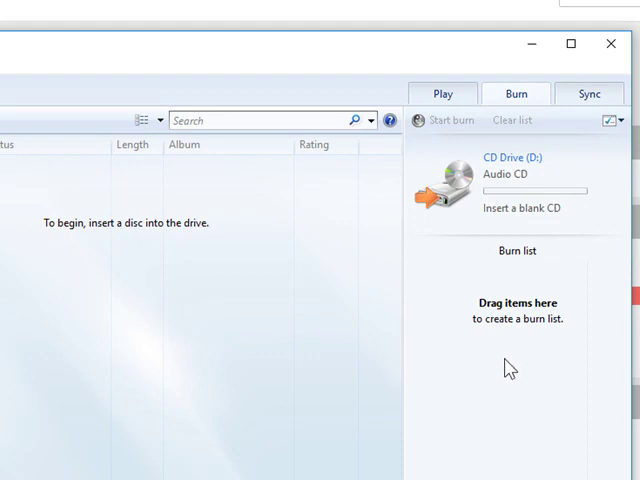
{"action": "mouse_move", "coordinate": [528, 410]}
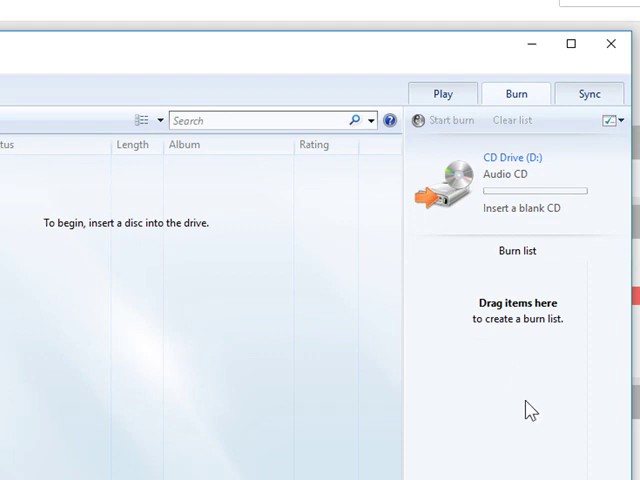
{"action": "mouse_move", "coordinate": [518, 352]}
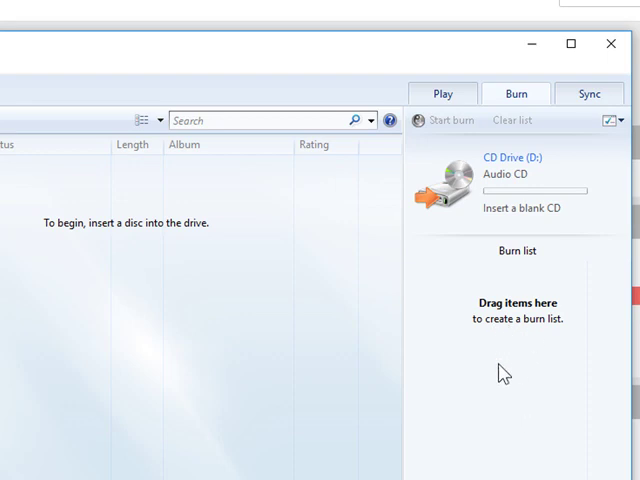
{"action": "mouse_move", "coordinate": [523, 371]}
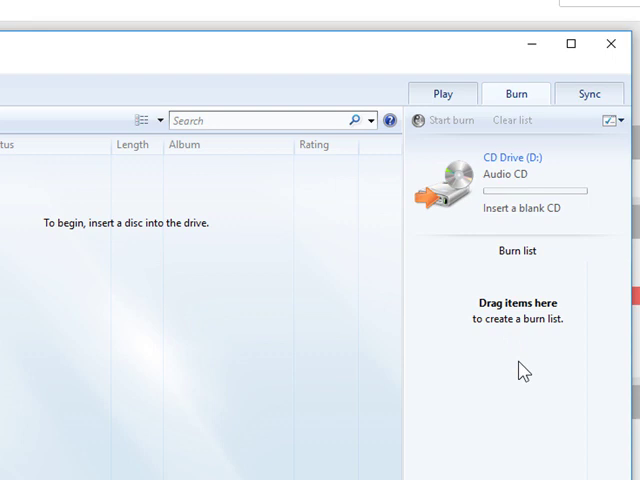
Step: Switch from Windows Media Player to the browser showing CD drive images
{"action": "key", "text": "alt+tab"}
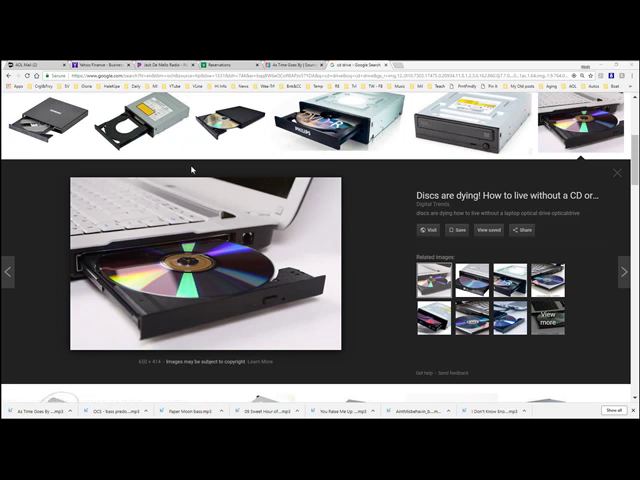
{"action": "mouse_move", "coordinate": [49, 323]}
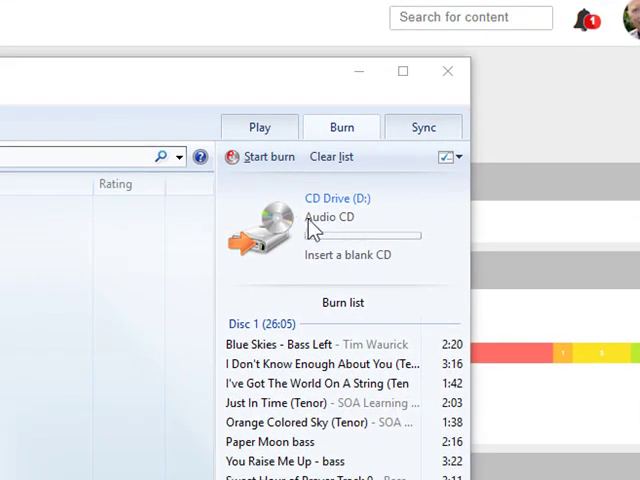
{"action": "mouse_move", "coordinate": [350, 230]}
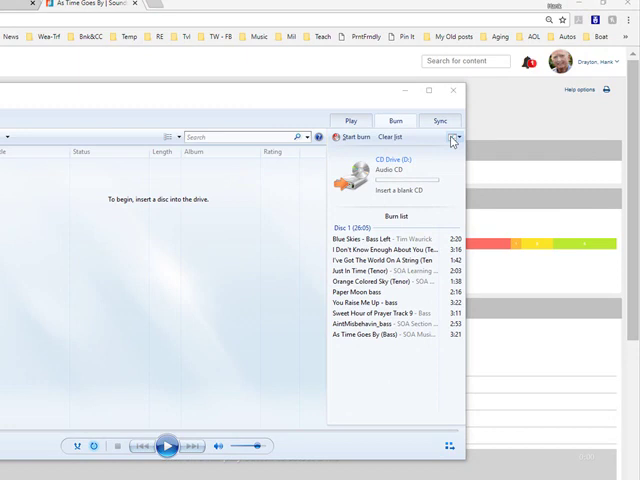
Step: Add the ten bass MP3s to Windows Media Player's burn list, totalling 26:05
{"action": "left_click", "coordinate": [452, 137]}
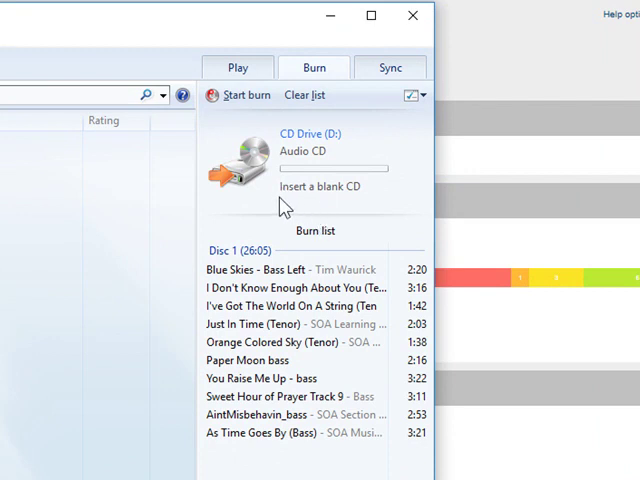
{"action": "mouse_move", "coordinate": [342, 185]}
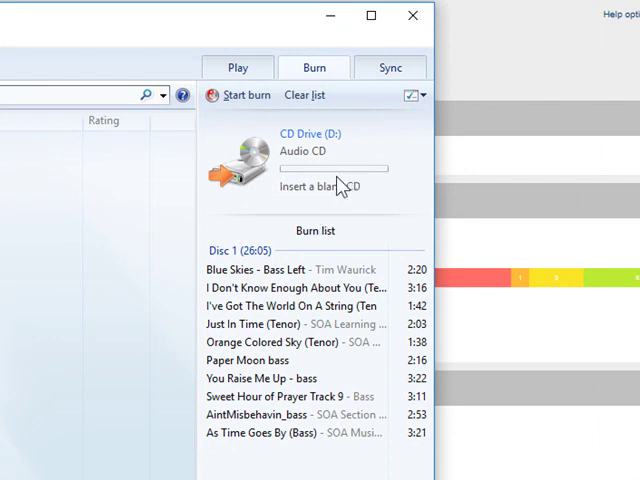
{"action": "mouse_move", "coordinate": [338, 208]}
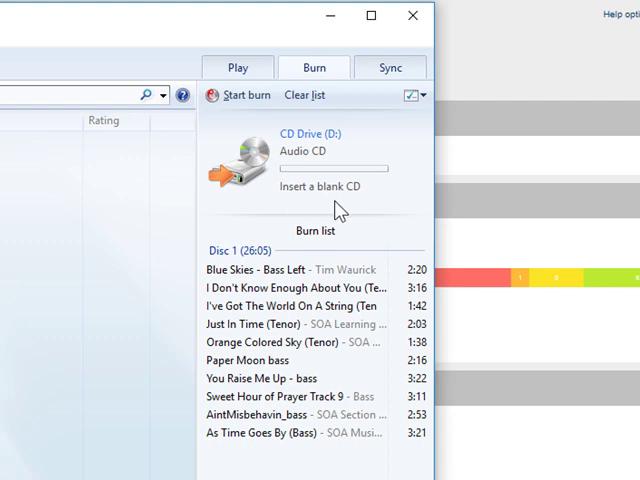
{"action": "mouse_move", "coordinate": [400, 160]}
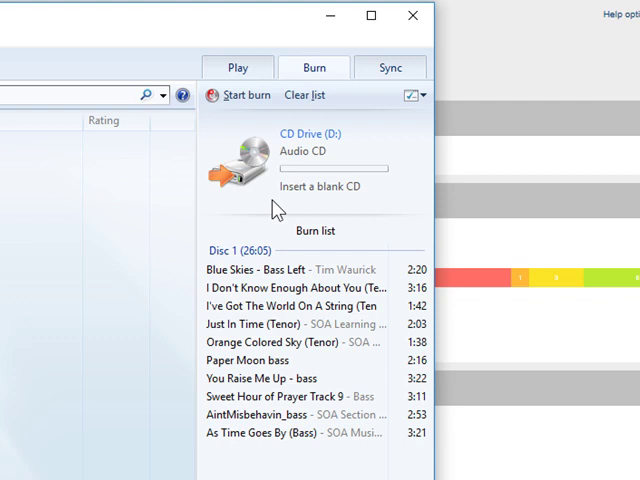
{"action": "mouse_move", "coordinate": [351, 148]}
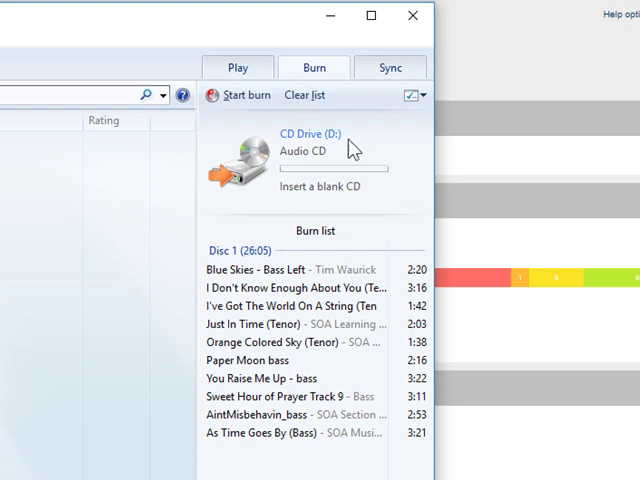
{"action": "mouse_move", "coordinate": [295, 207]}
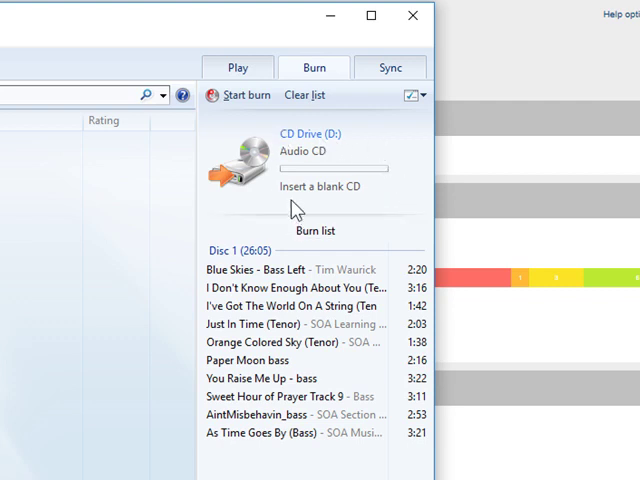